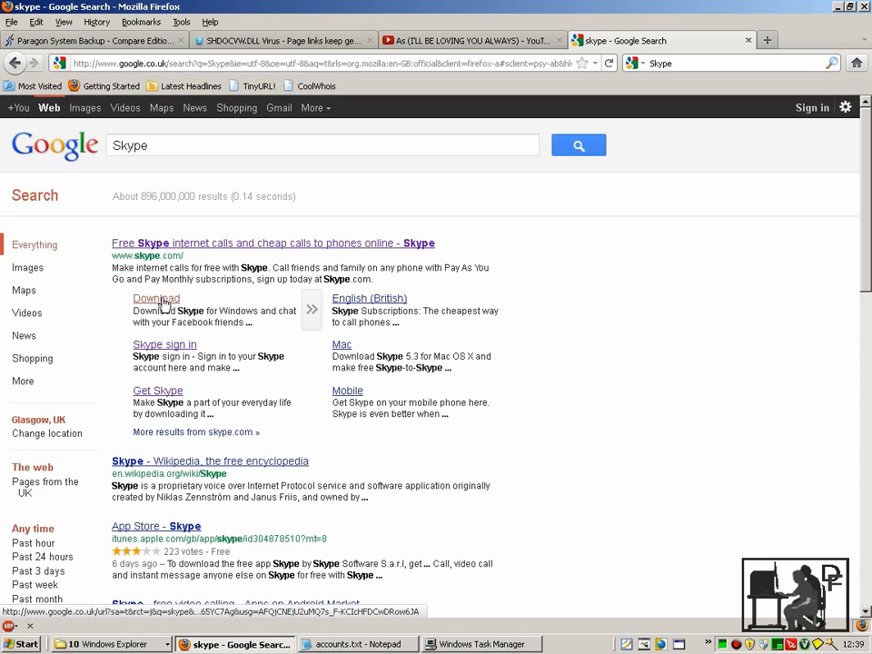
Step: Open the skype.com Download sitelink from the Google results for Skype
left_click(156, 298)
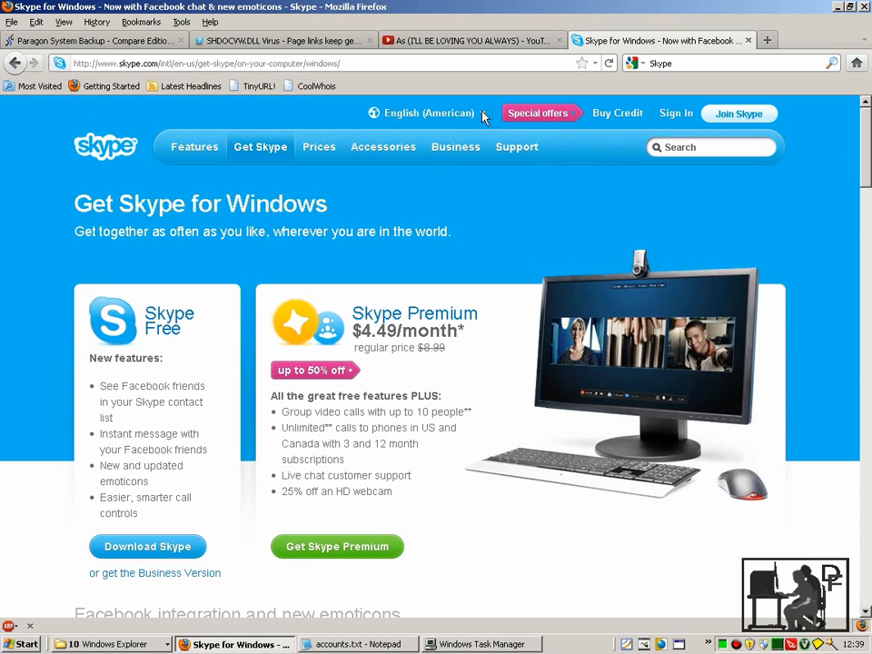
Step: Change the site language from English (American) to English (British)
left_click(428, 112)
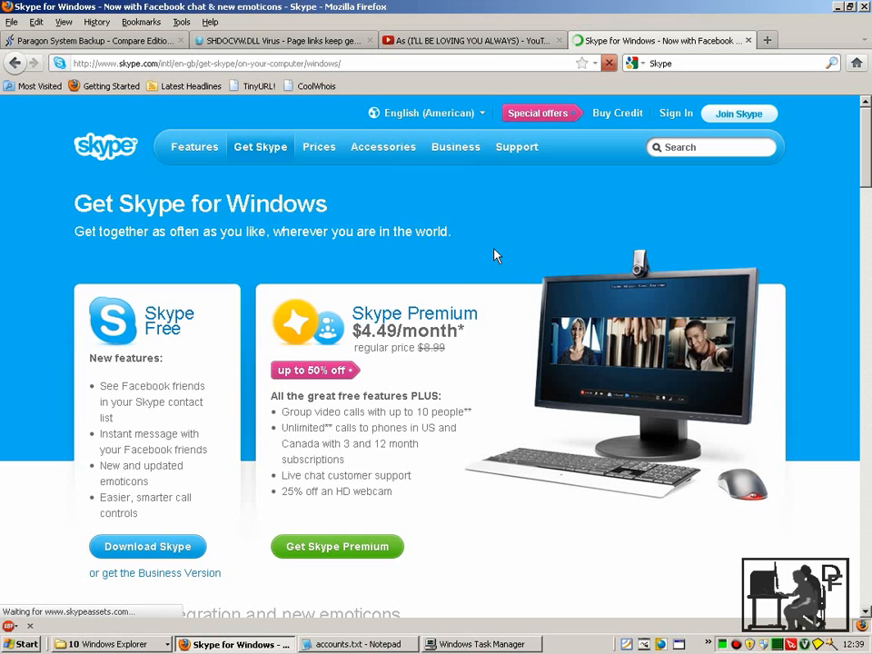
left_click(426, 113)
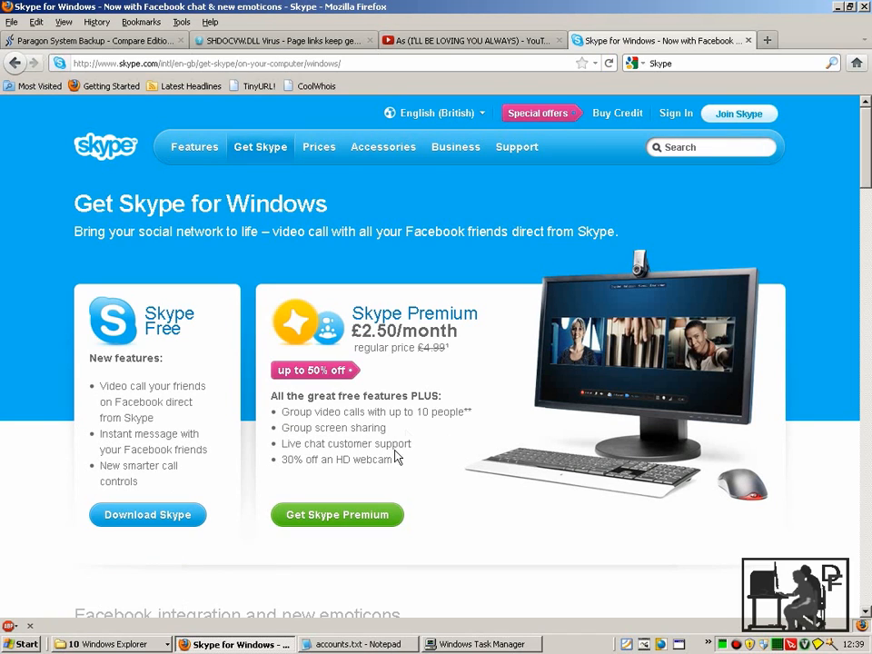
mouse_move(407, 426)
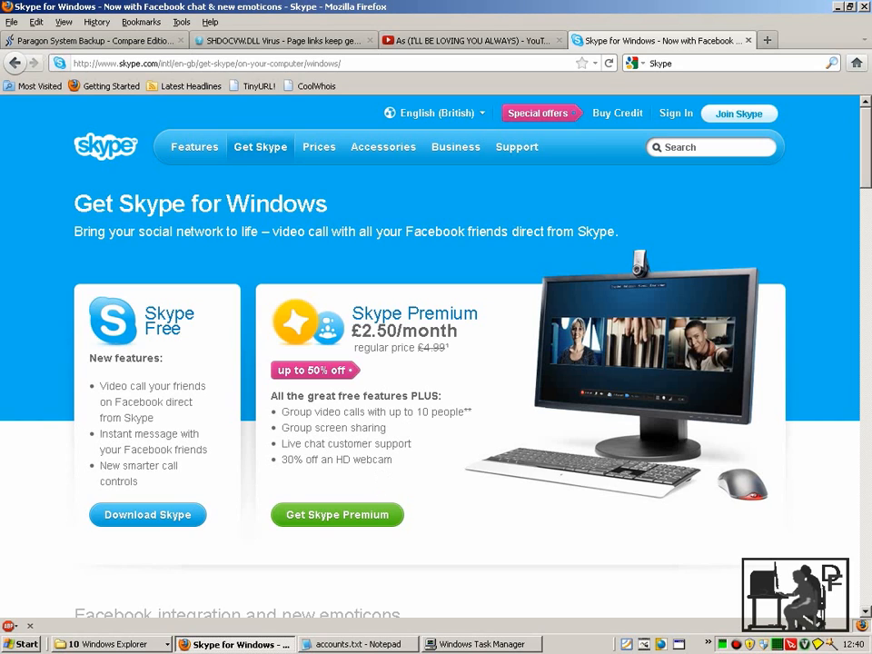
mouse_move(147, 514)
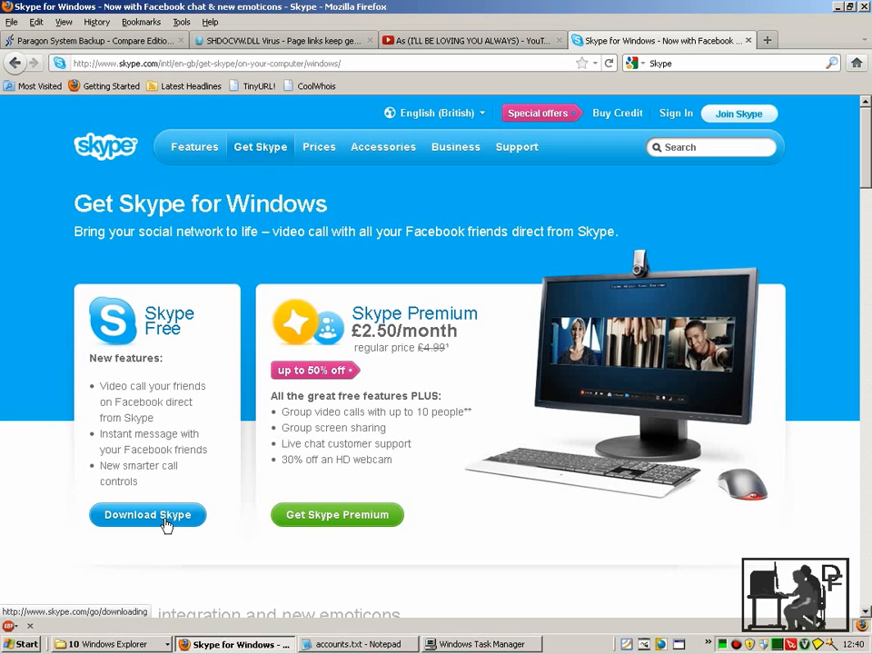
Step: Download Skype Free, saving SkypeSetup.exe to the Desktop
left_click(147, 514)
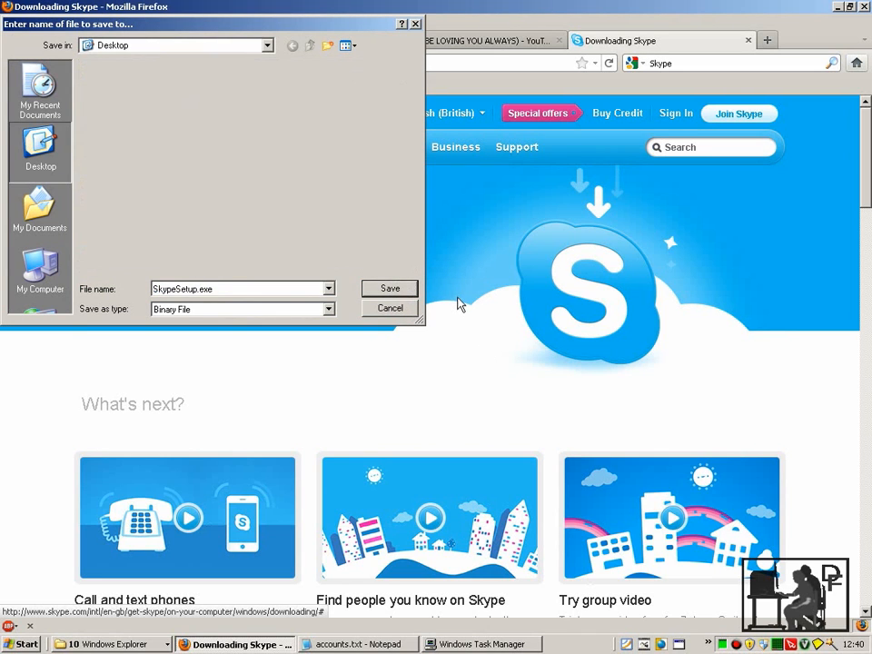
left_click(390, 288)
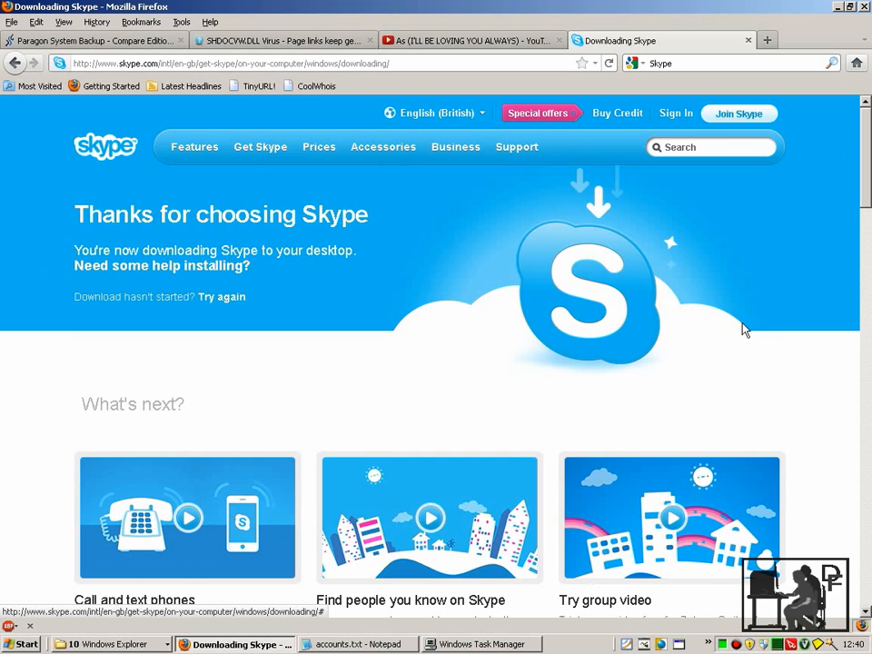
mouse_move(745, 336)
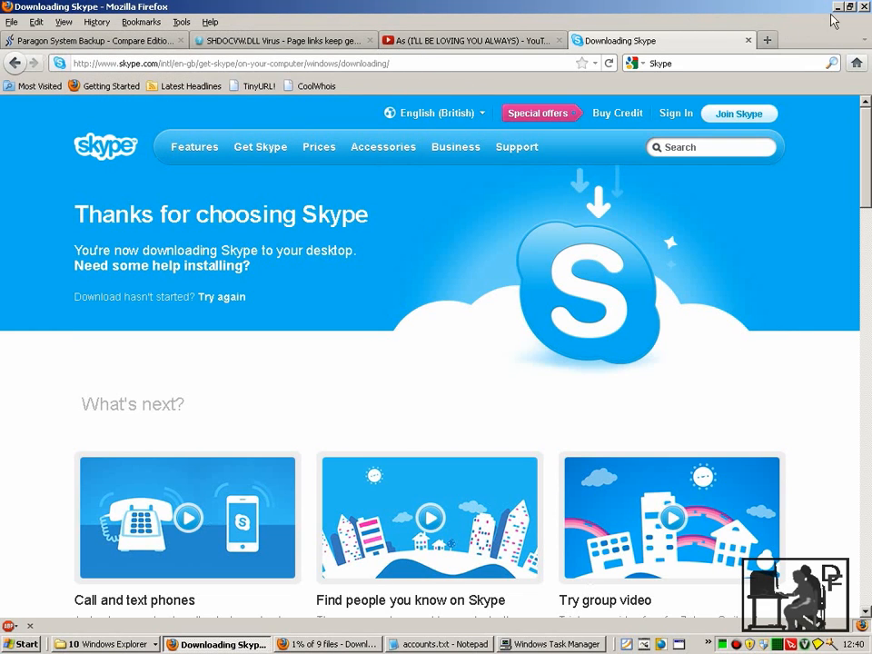
mouse_move(837, 8)
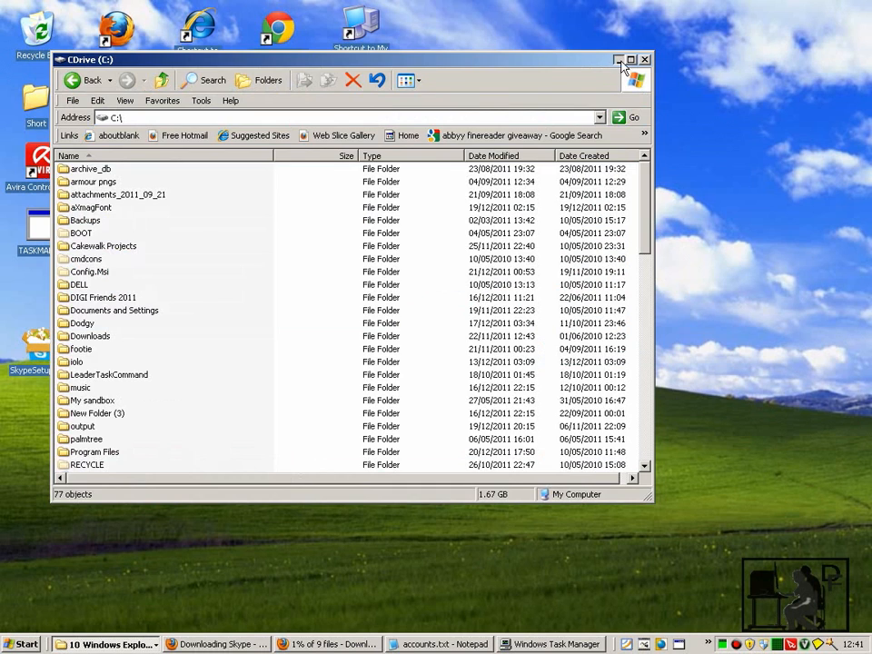
Step: Minimize the C drive Explorer window to reveal the SkypeSetup.exe desktop icon
left_click(618, 59)
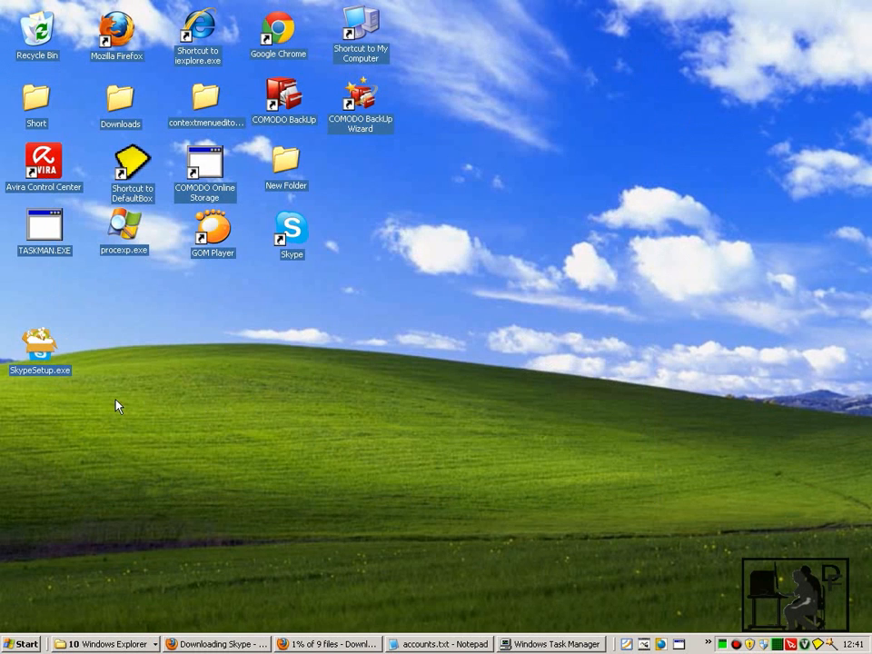